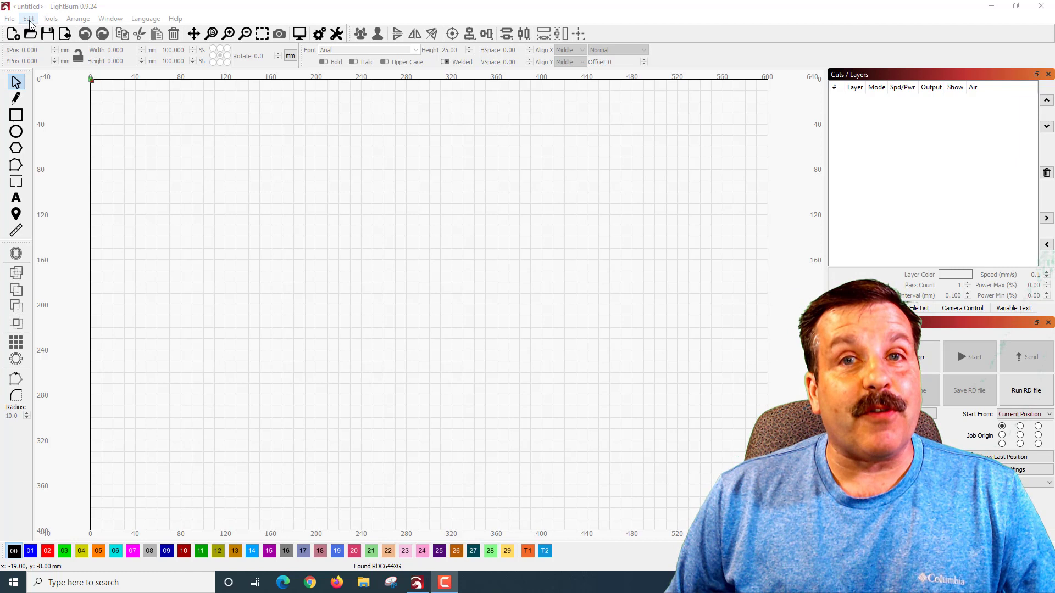
Step: Show the Edit menu's editing and settings commands
click(27, 18)
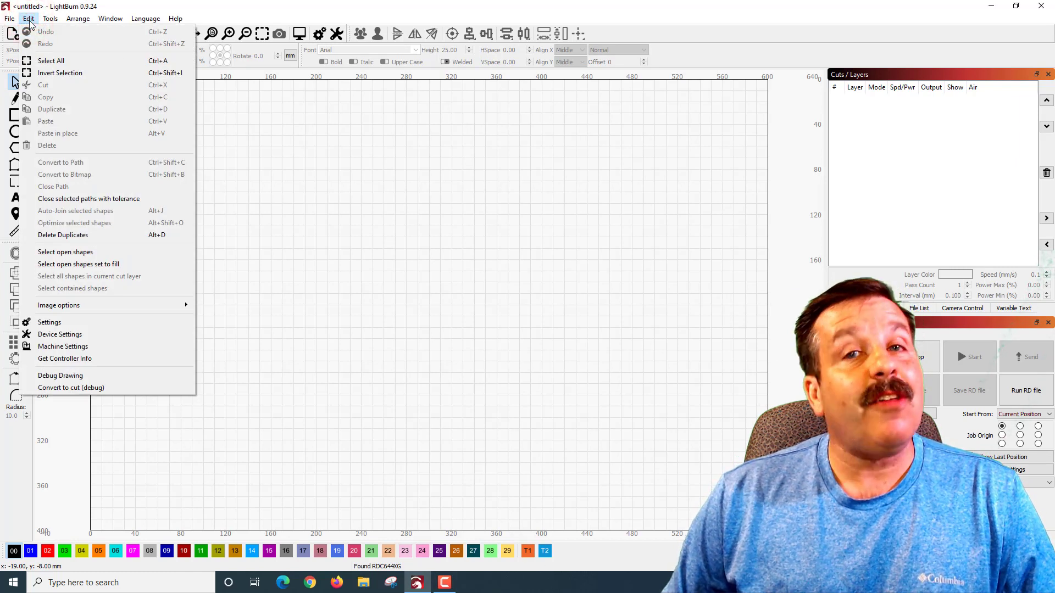
mouse_move(59, 334)
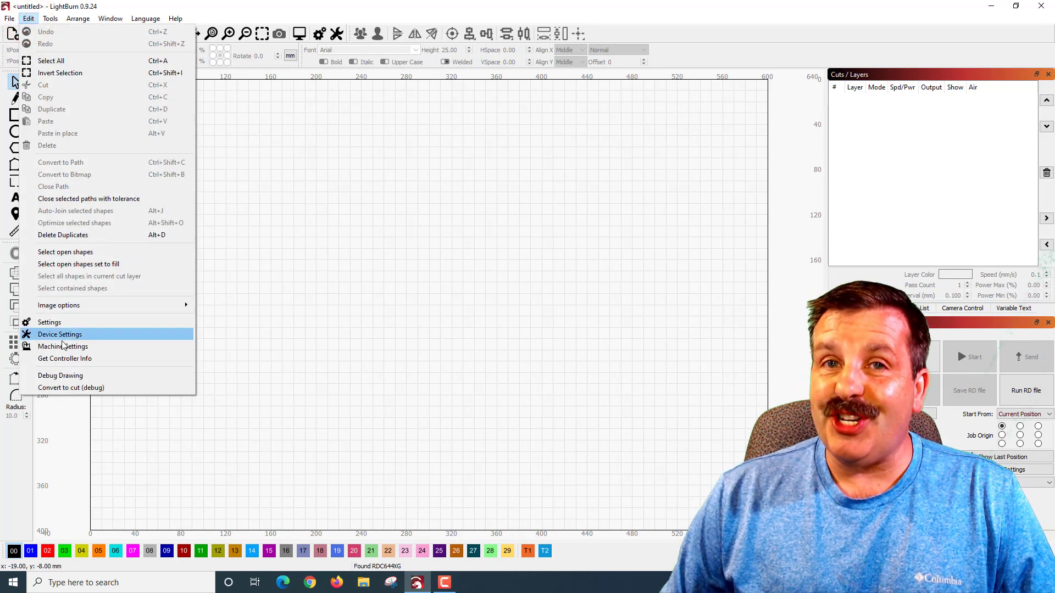
Step: Read the controller's Machine Settings and expand the Vendor Settings group
click(63, 346)
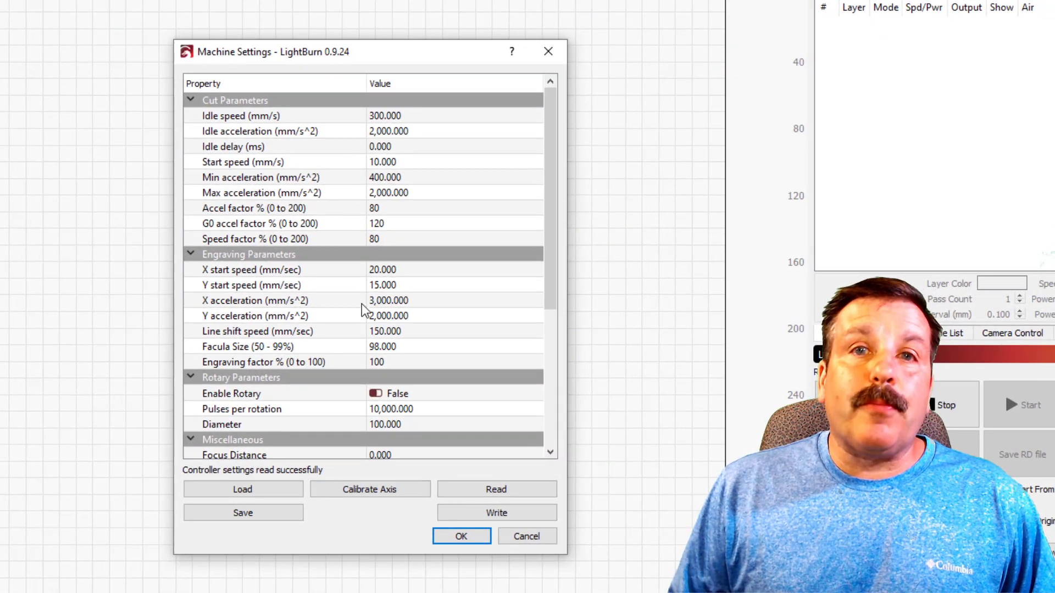
scroll(down, 3)
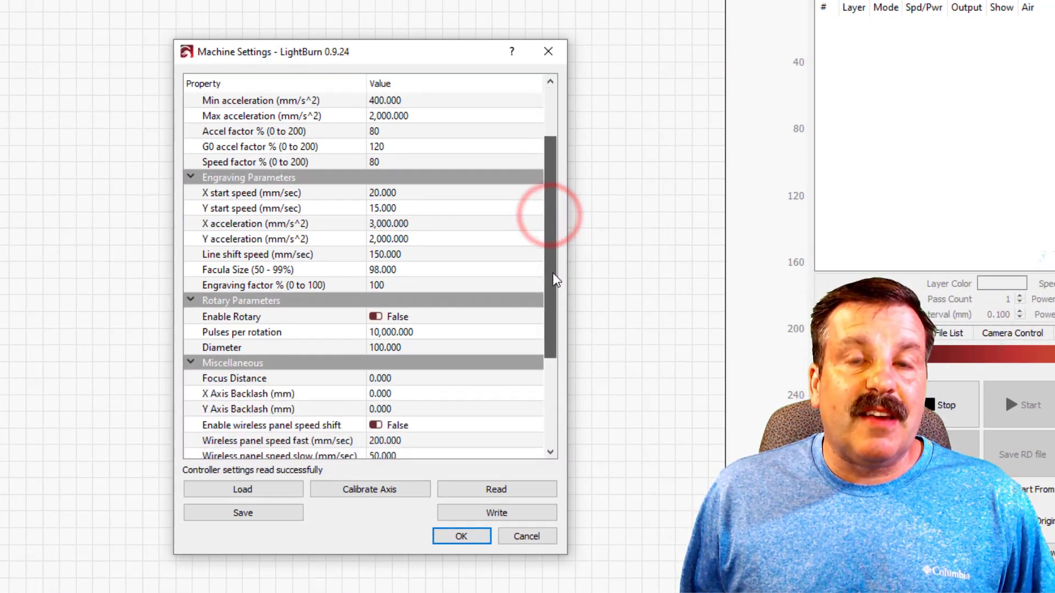
scroll(down, 3)
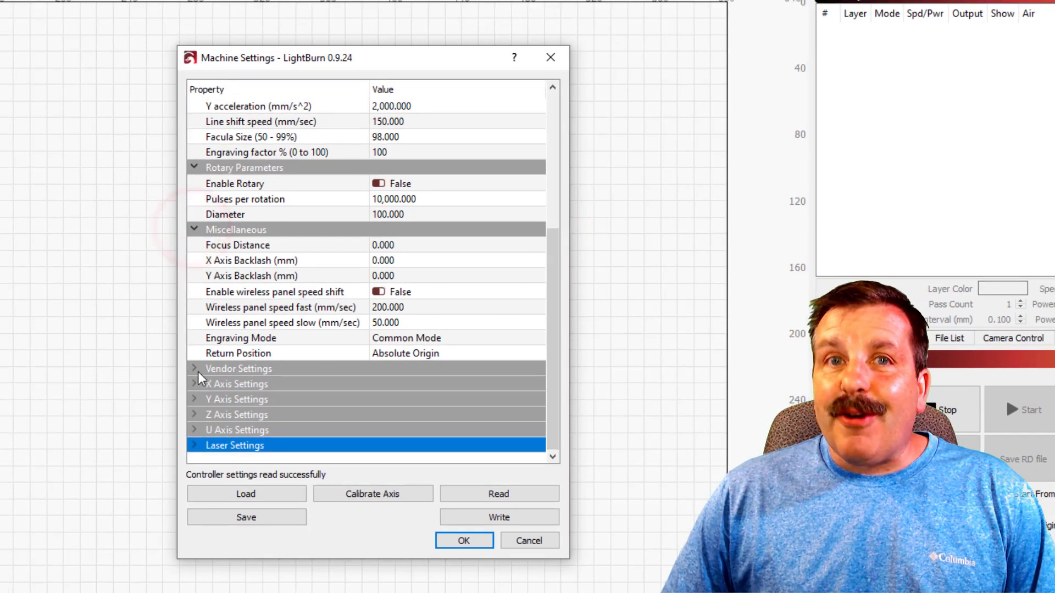
click(196, 368)
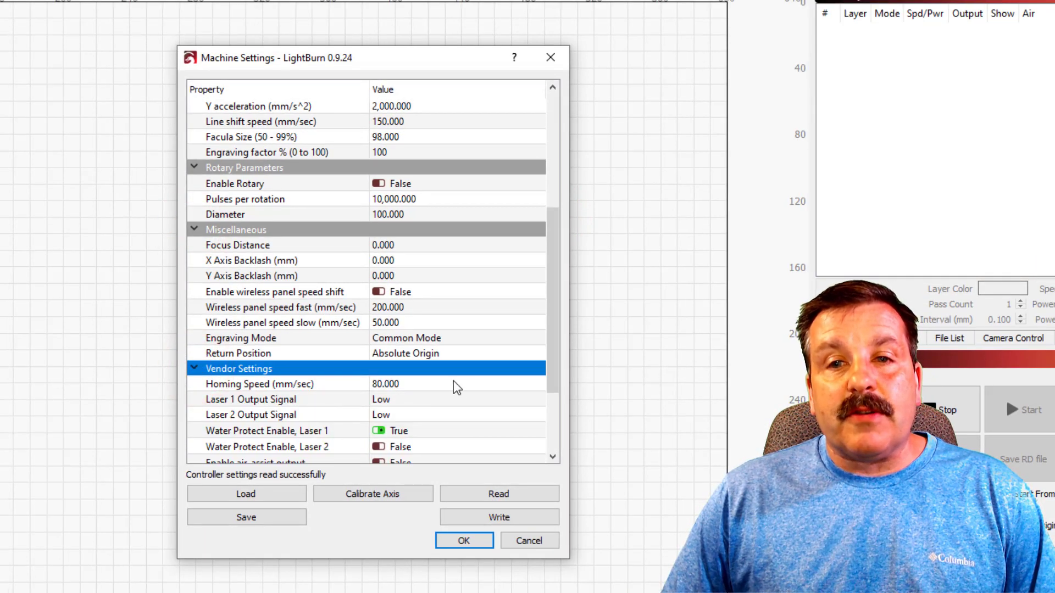
mouse_move(304, 383)
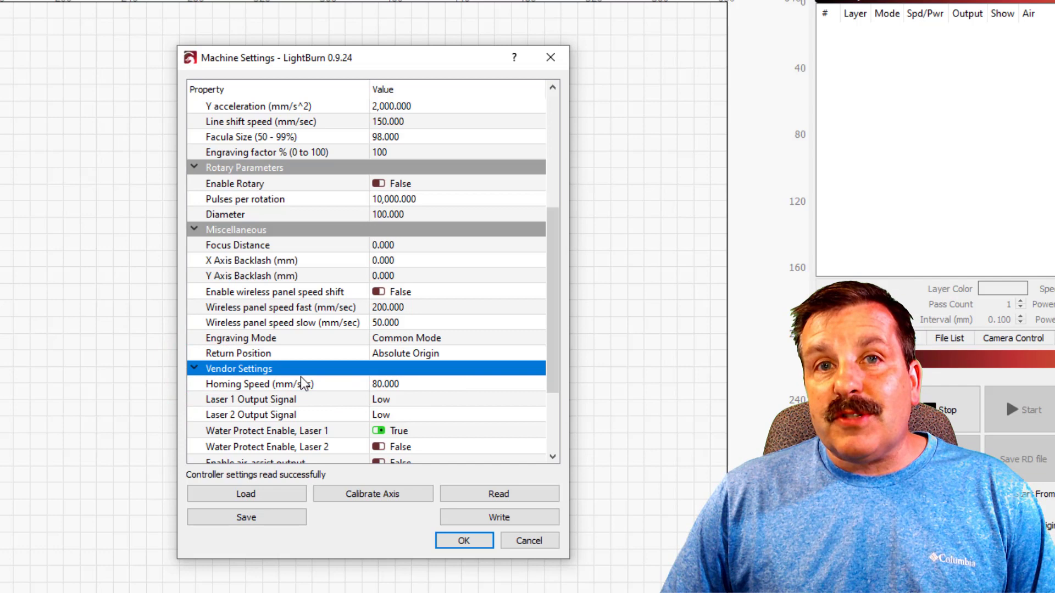
Step: Review the vendor settings like water and door open protection, leaving them unchanged, and close Machine Settings
click(194, 368)
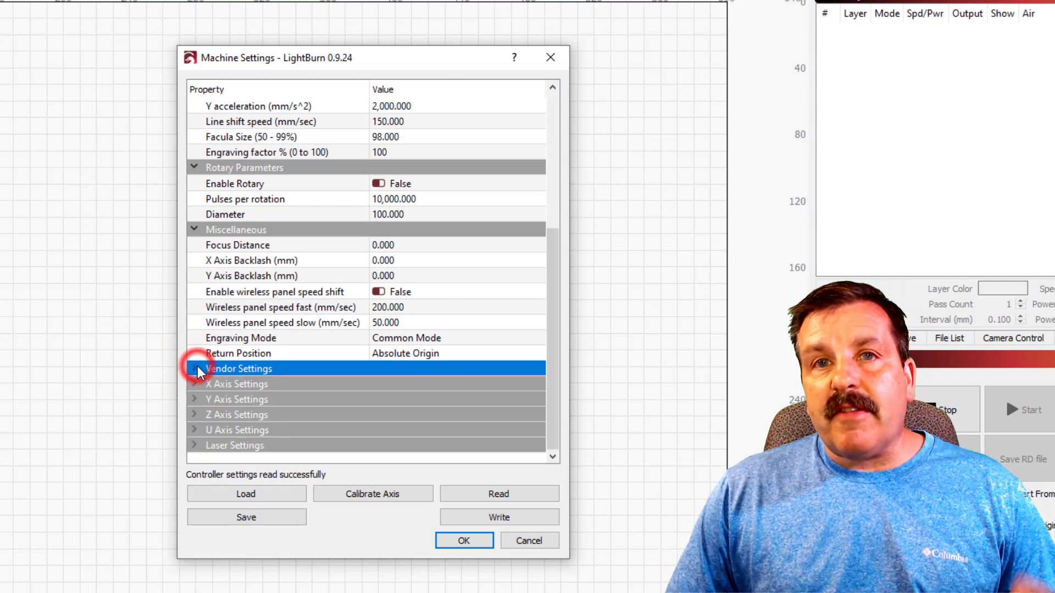
click(195, 370)
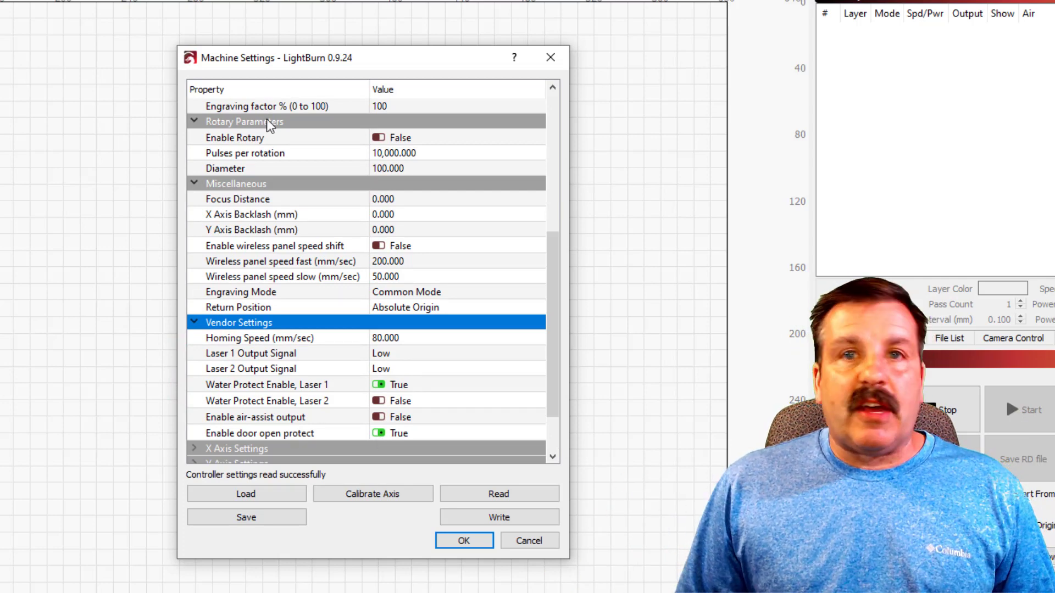
mouse_move(267, 433)
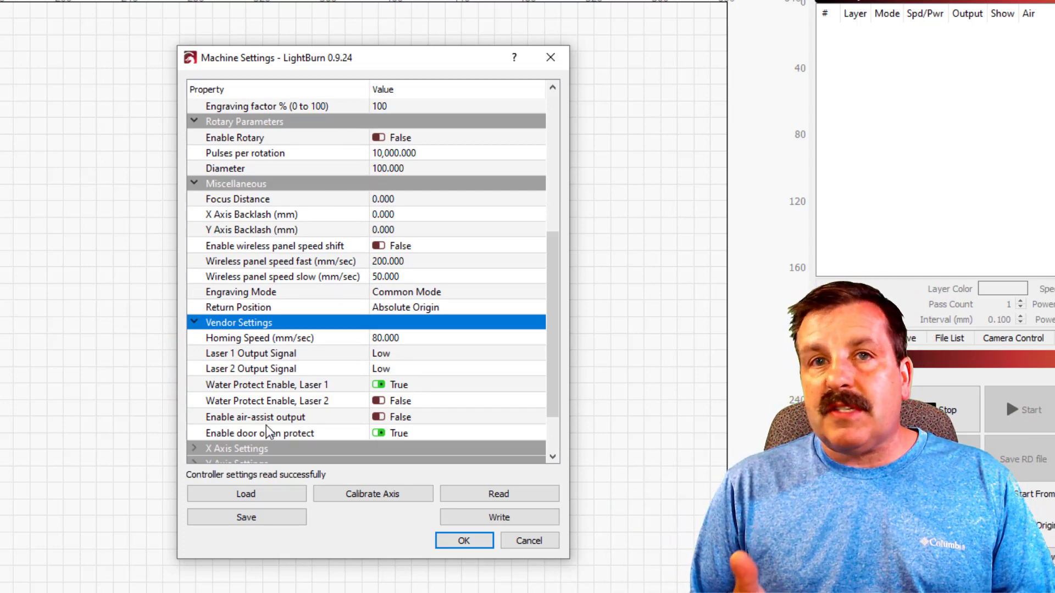
scroll(down, 3)
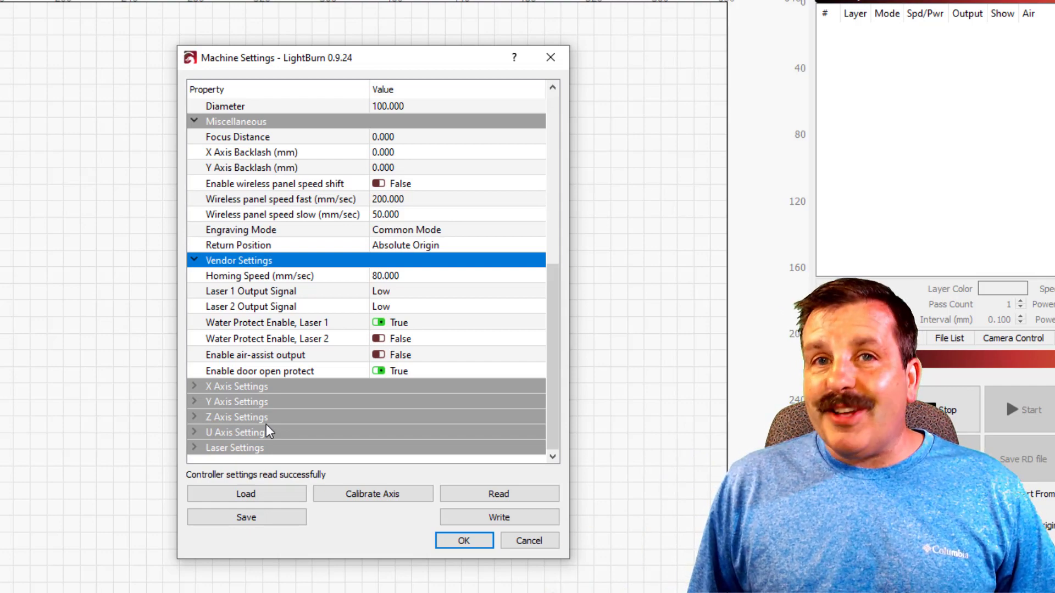
click(464, 540)
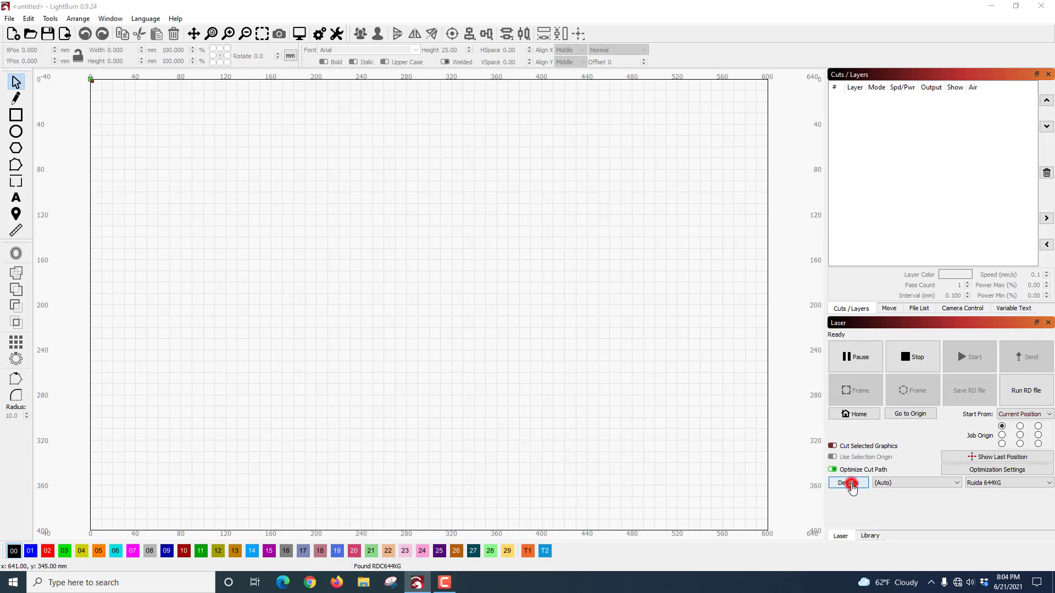
Step: From the Devices list, start manually creating a Ruida device connected over Serial/USB
click(850, 483)
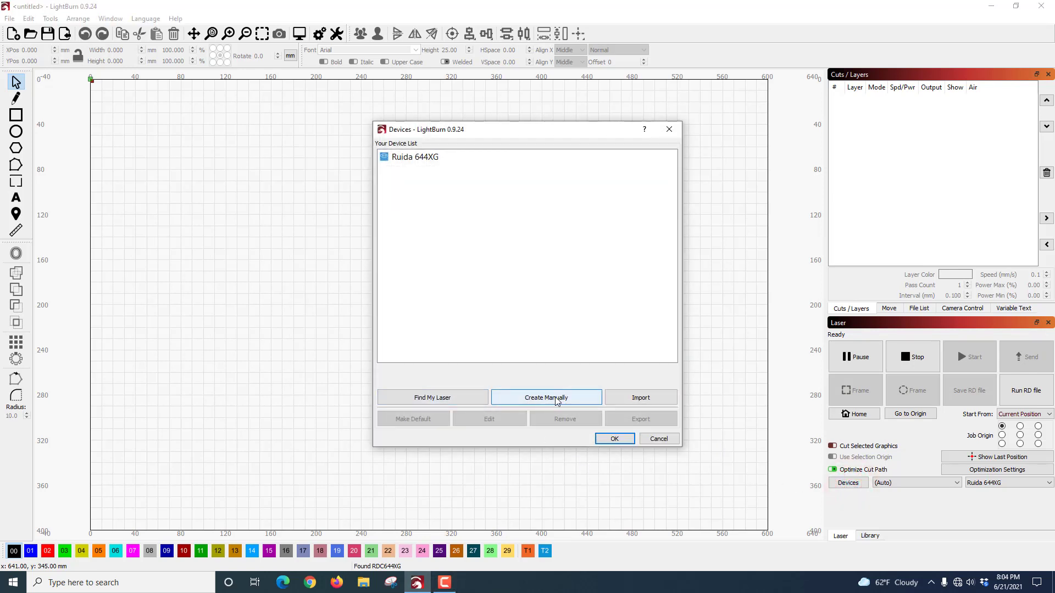
click(546, 397)
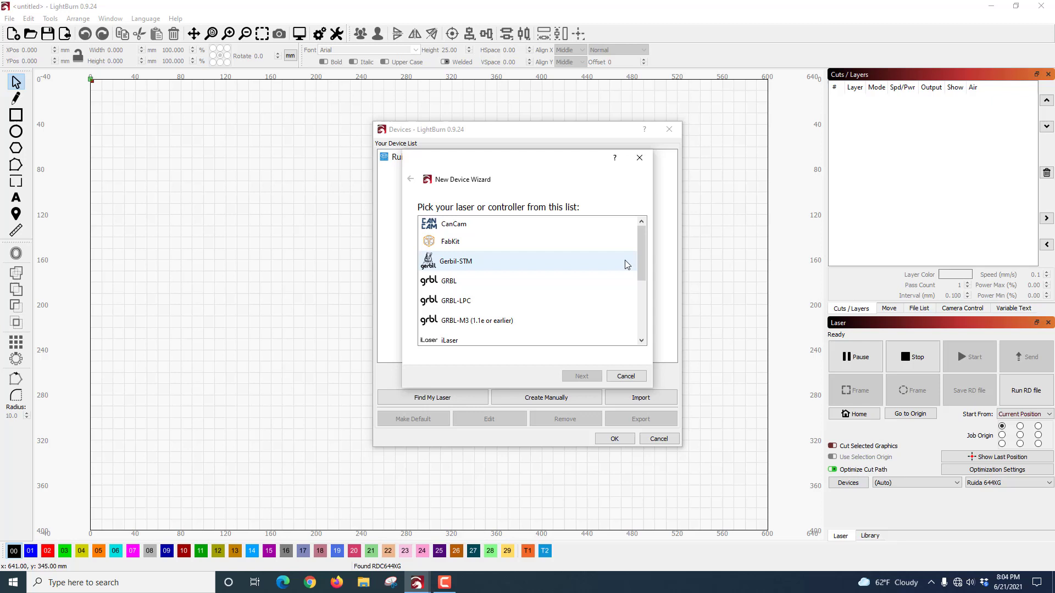
scroll(down, 3)
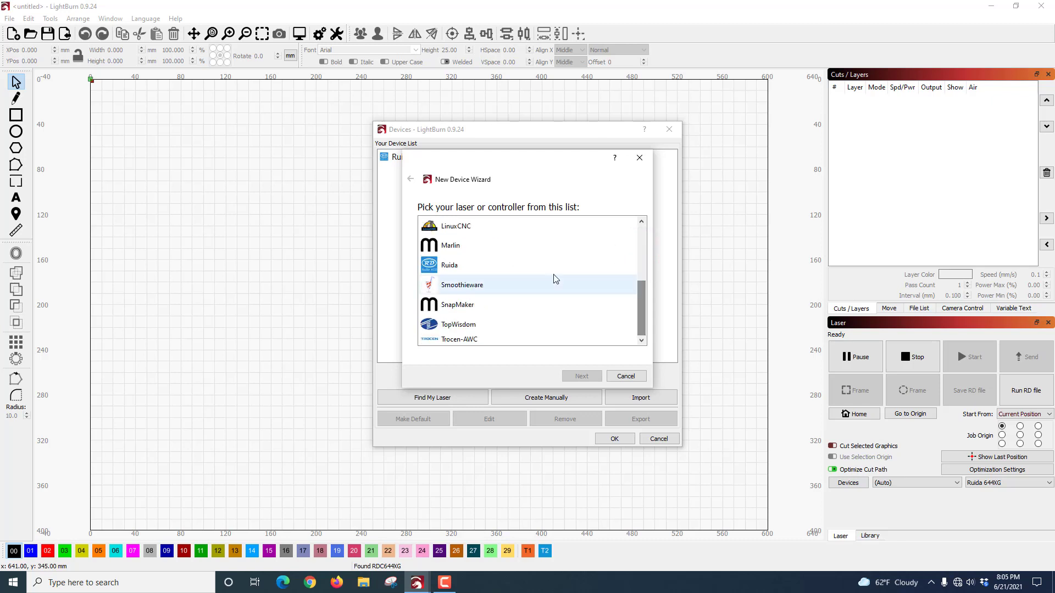
click(580, 376)
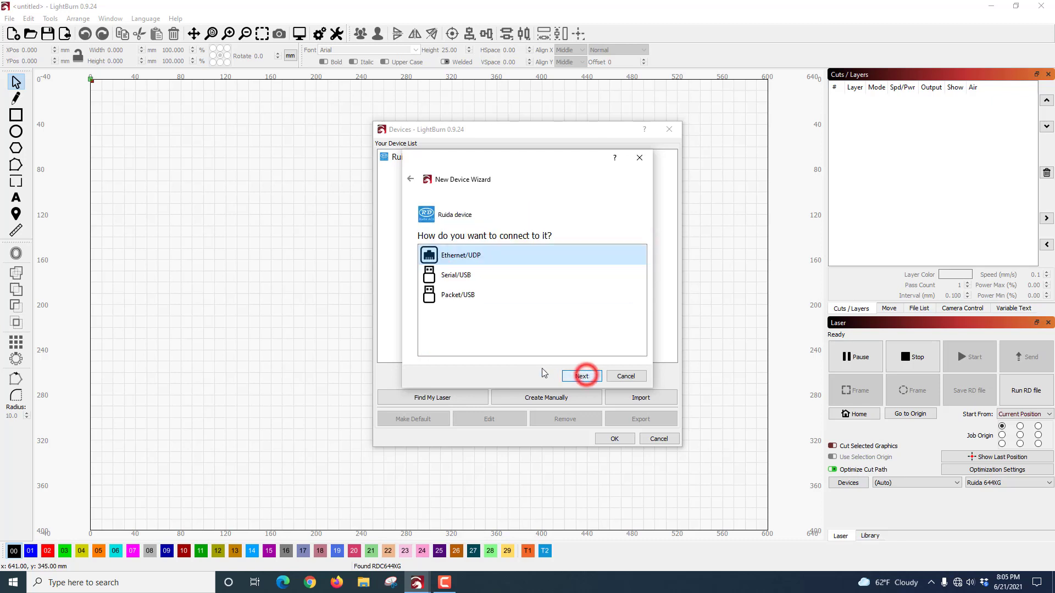
mouse_move(472, 275)
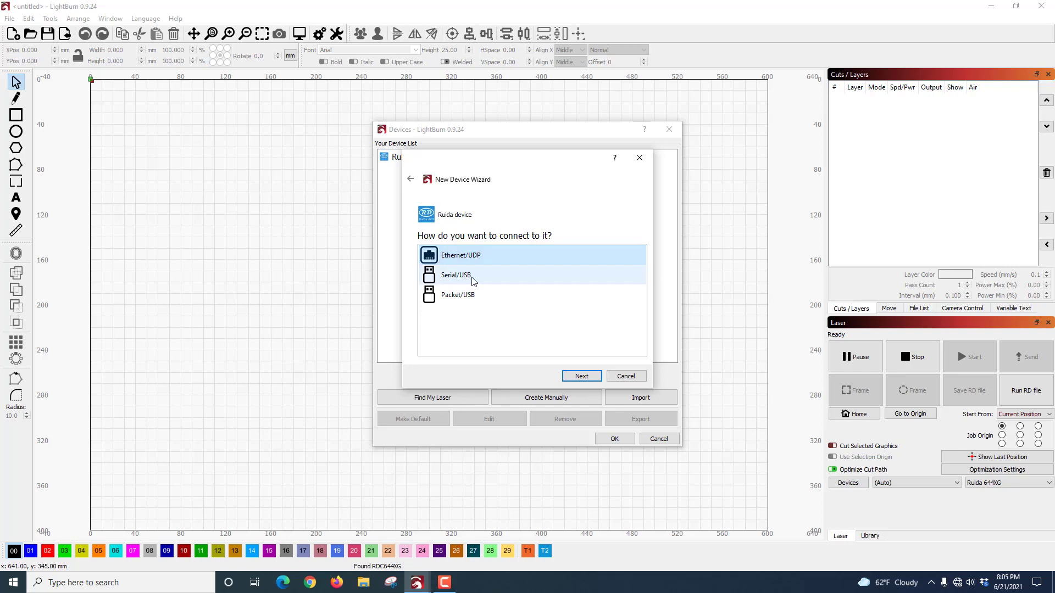
click(456, 274)
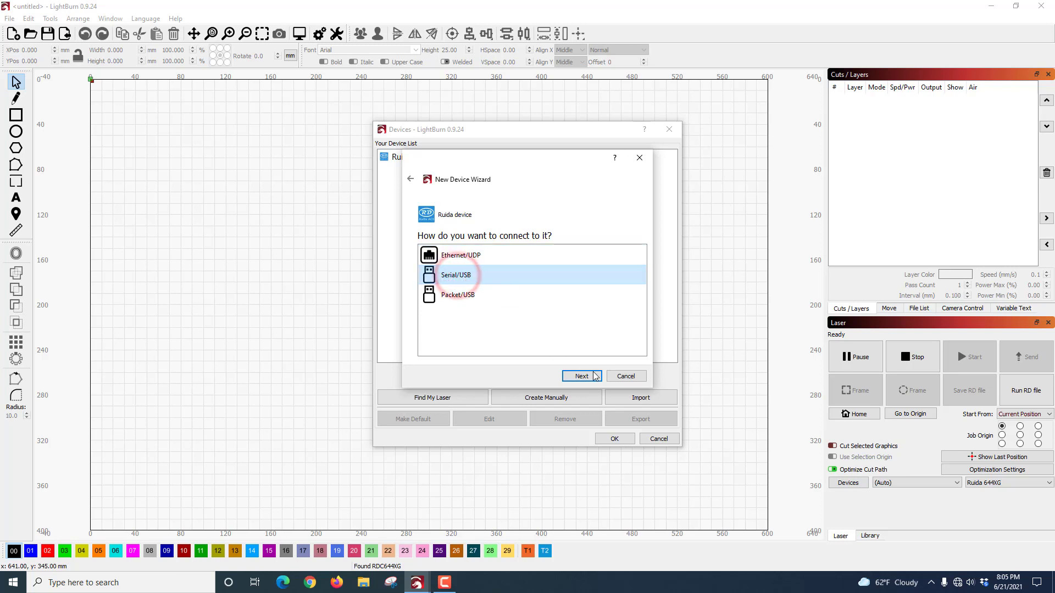
Step: Name the device 'Ruida fake' with a 600 x 400 mm work area and rear-left origin, reaching the summary
click(580, 376)
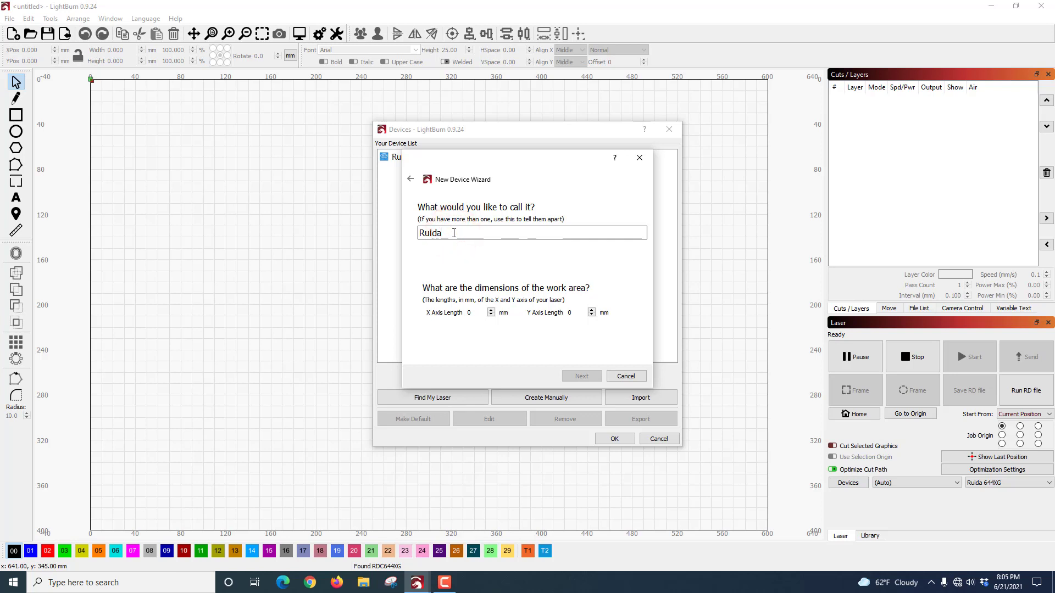
text(fac)
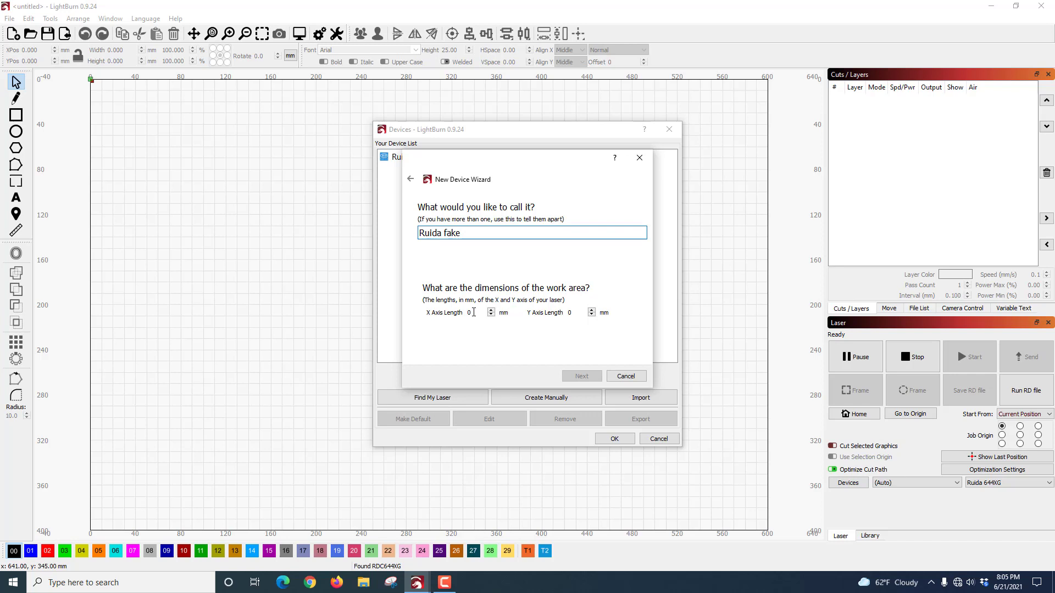
text(600)
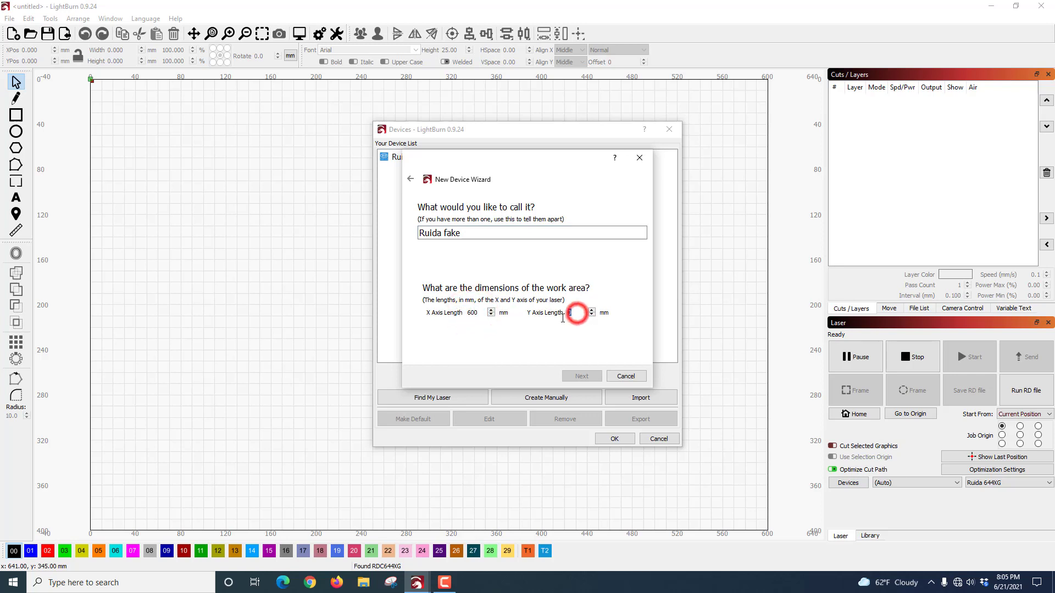
text(400)
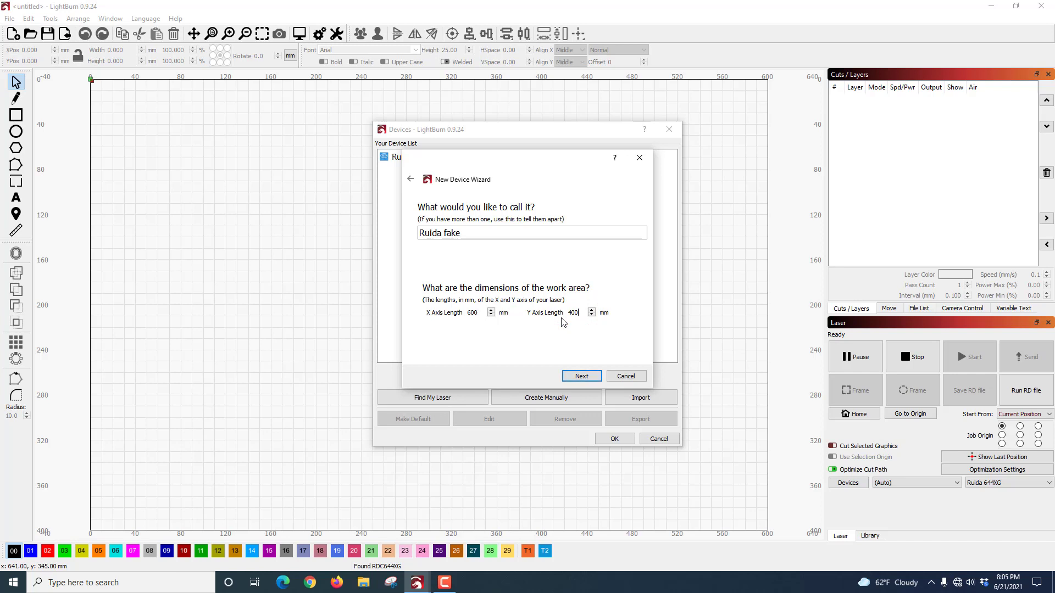
click(580, 376)
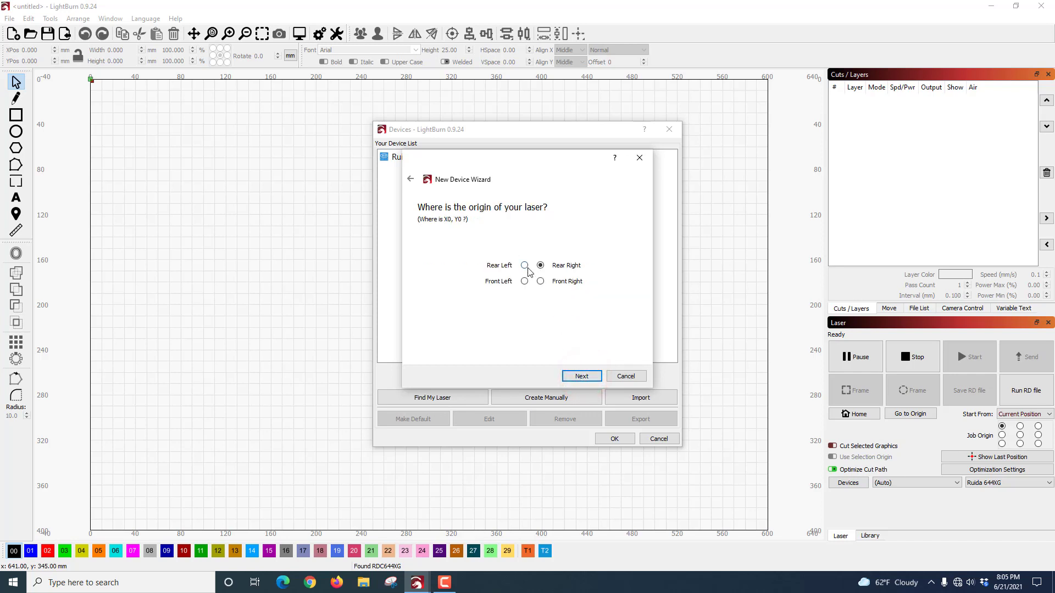
click(580, 376)
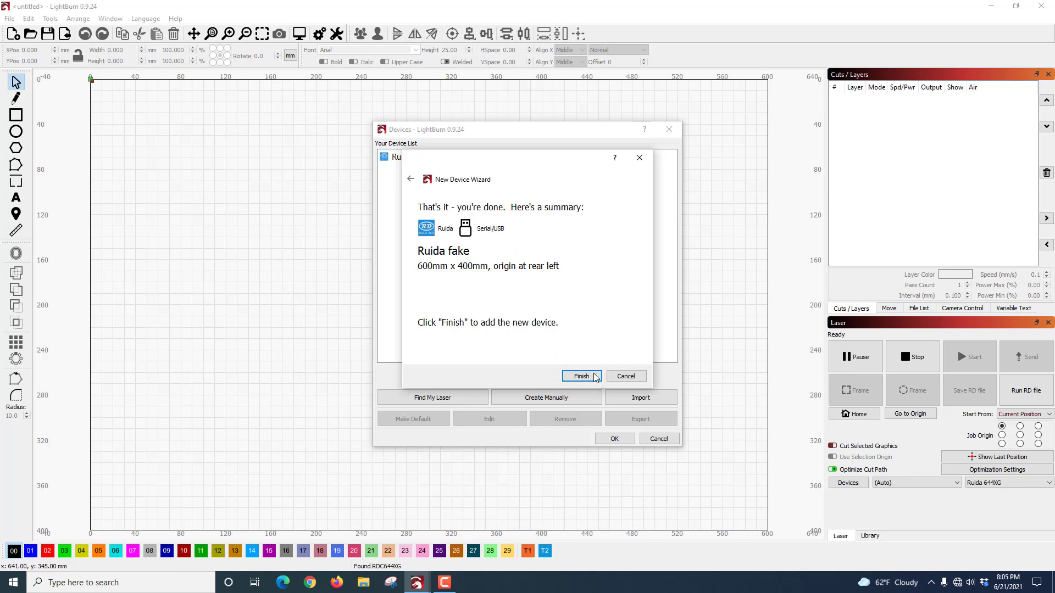
Step: Finish adding Ruida fake, then remove it so only Ruida 644XG remains, and accept the device list
click(580, 376)
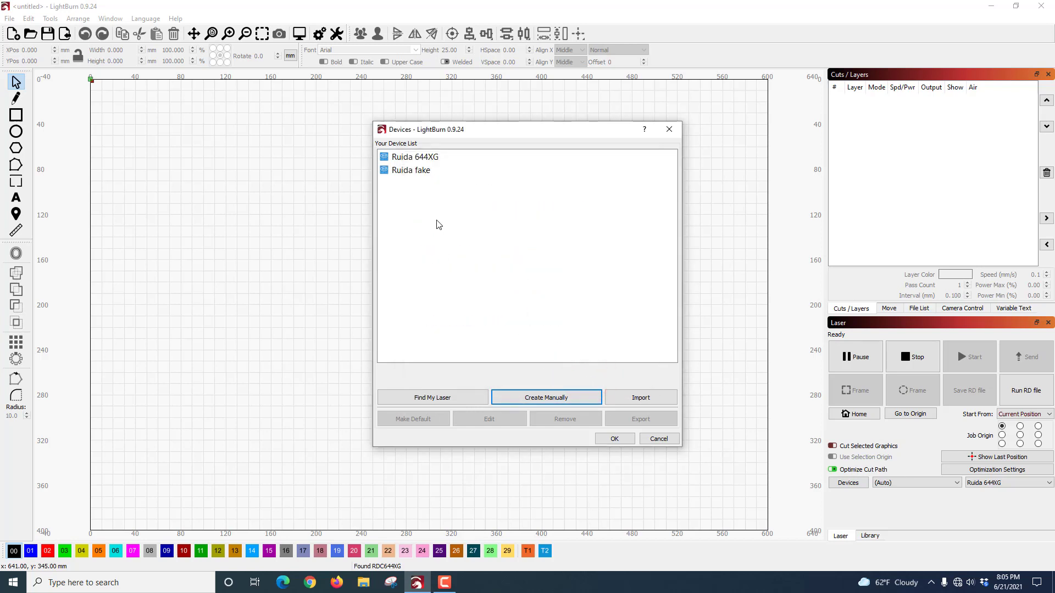
click(410, 169)
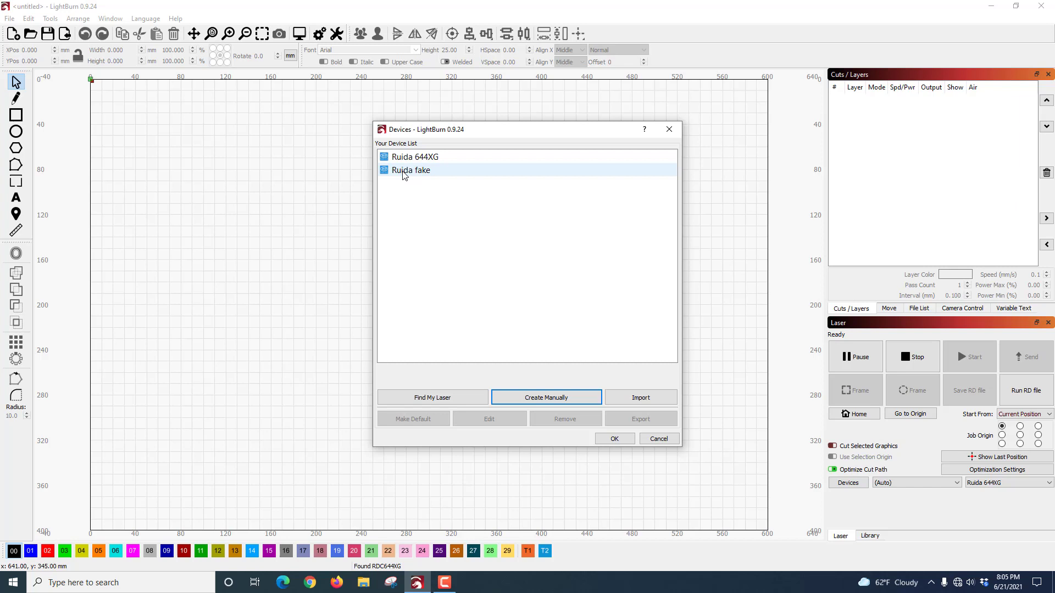
click(409, 169)
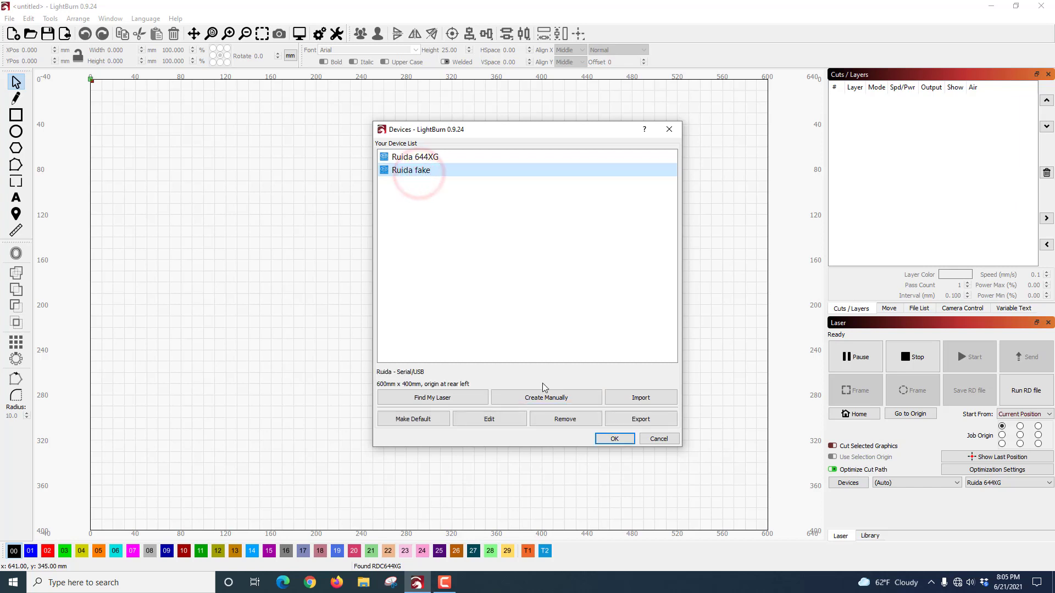
click(565, 419)
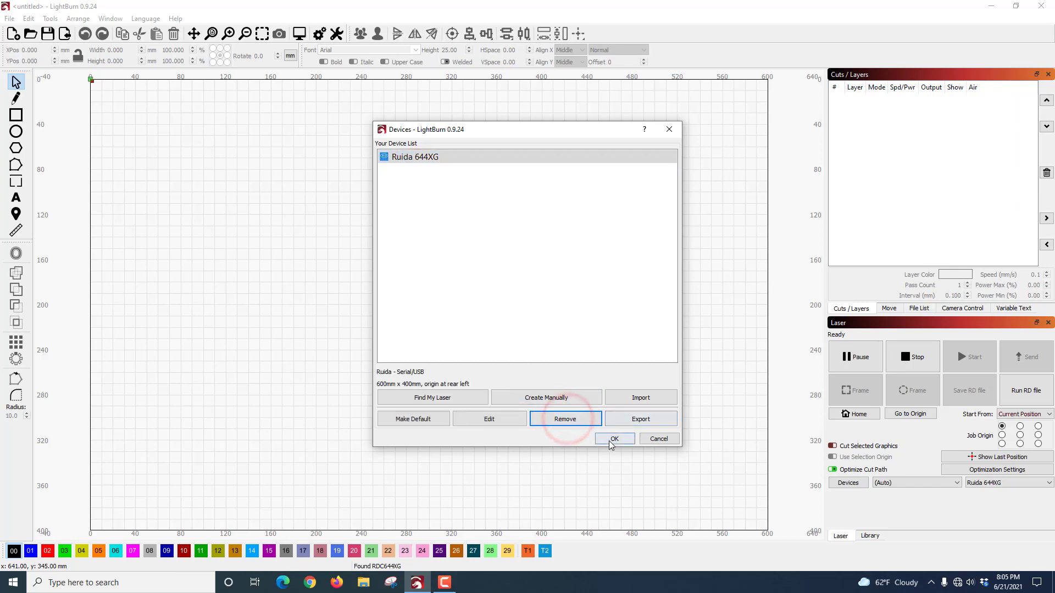
click(613, 438)
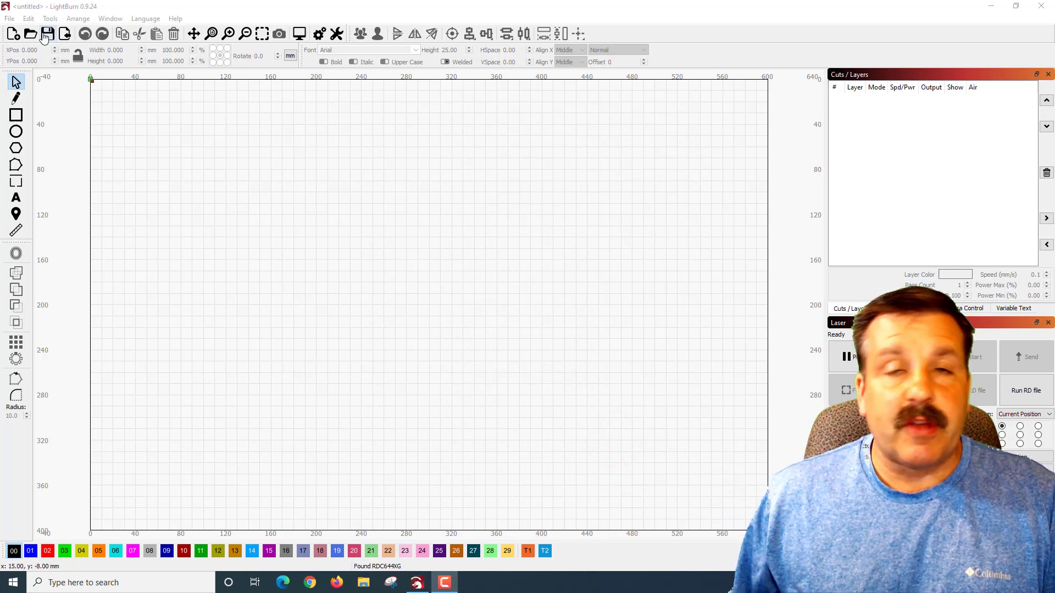
click(29, 19)
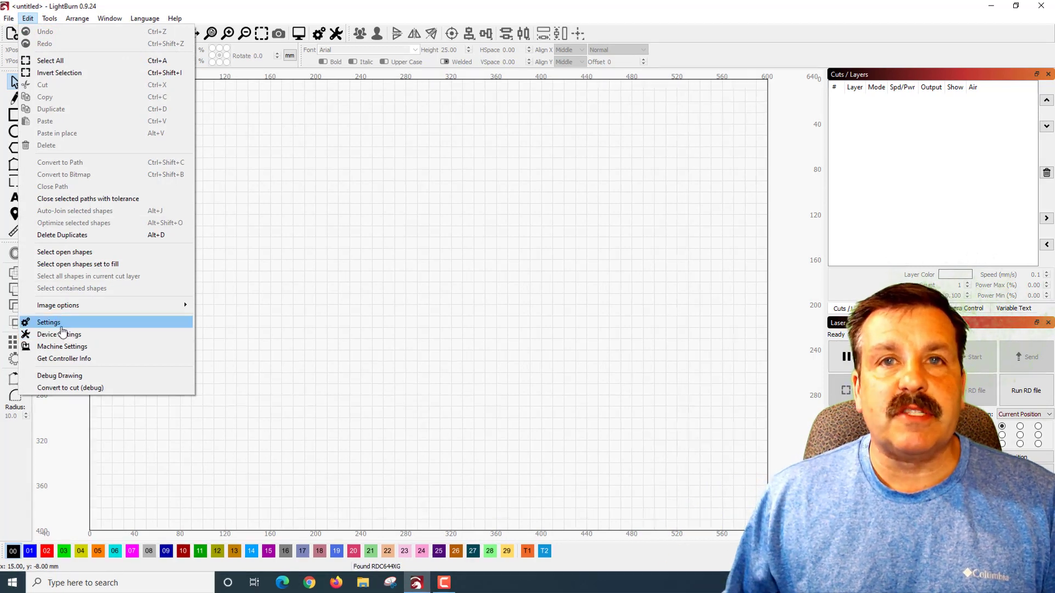
click(48, 322)
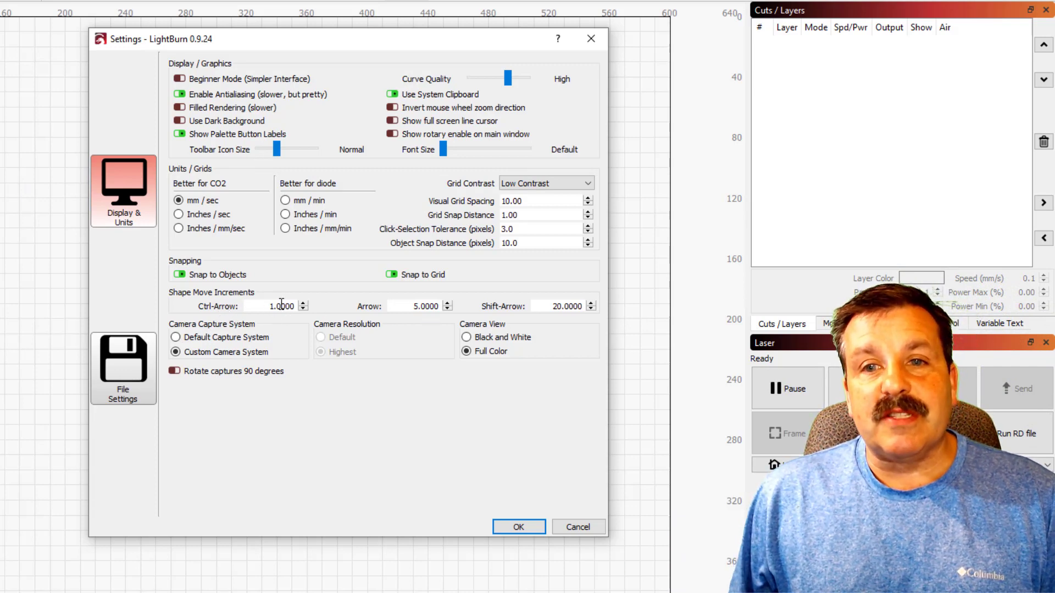
click(404, 305)
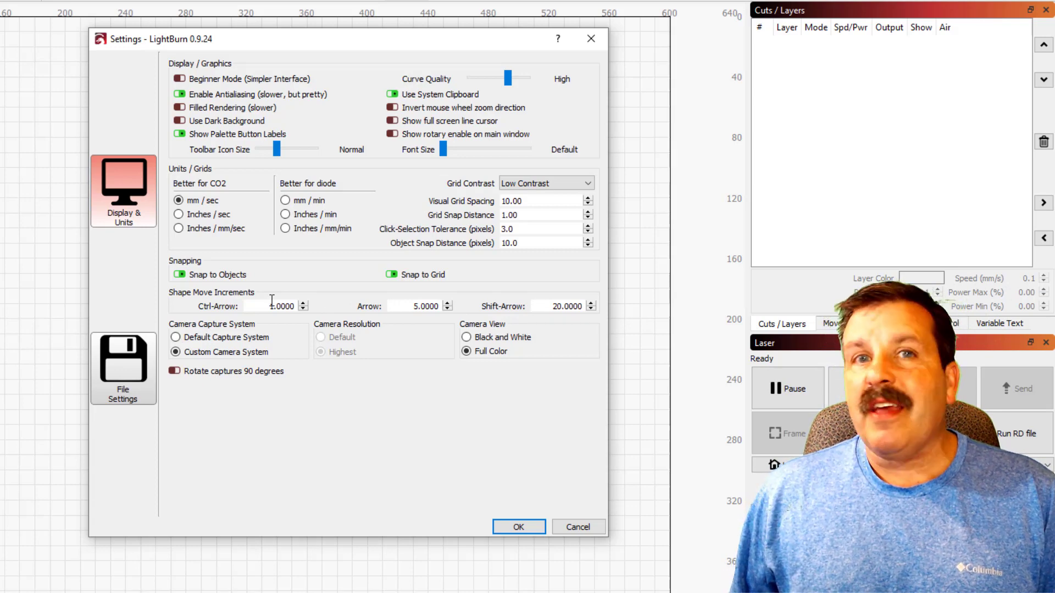
mouse_move(389, 311)
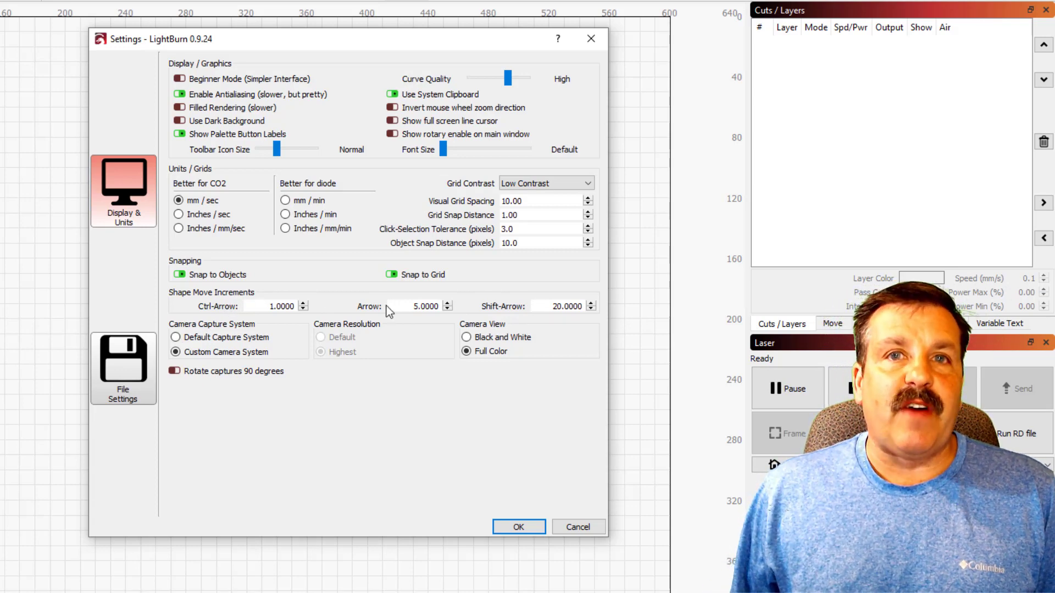
mouse_move(527, 311)
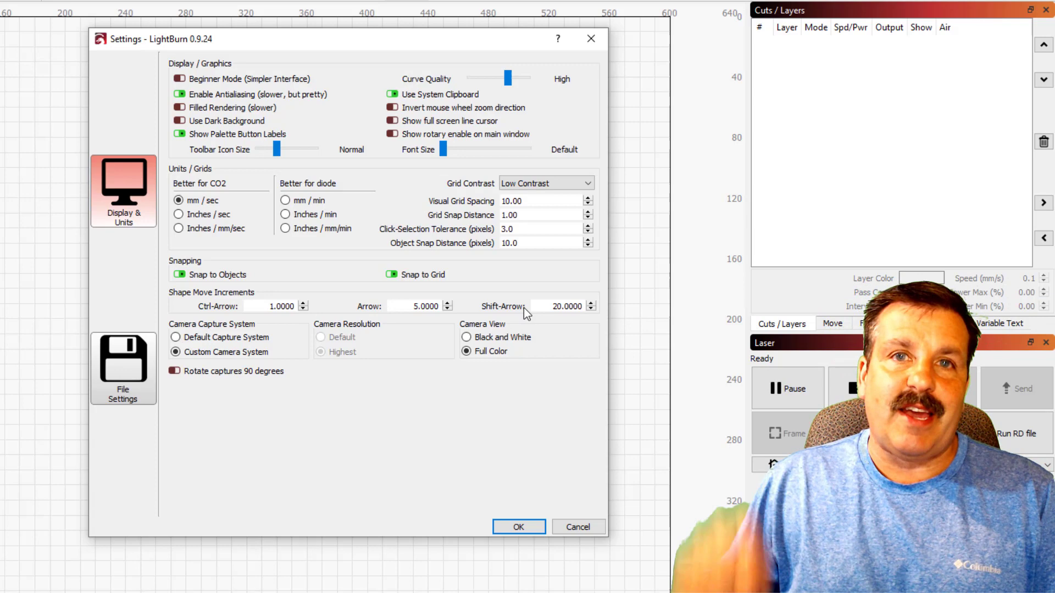
mouse_move(456, 211)
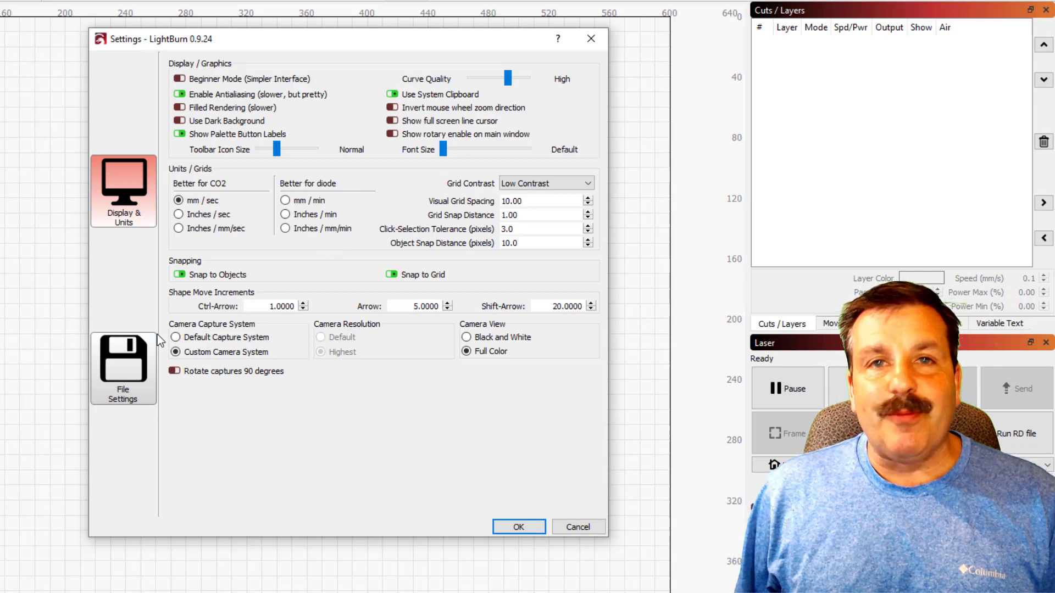
click(122, 369)
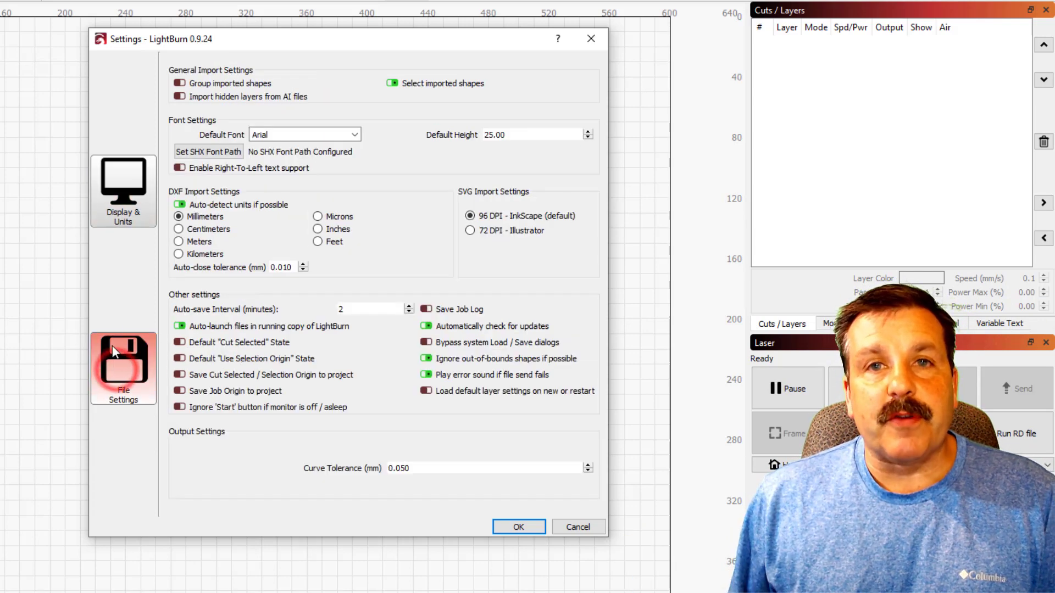
mouse_move(199, 111)
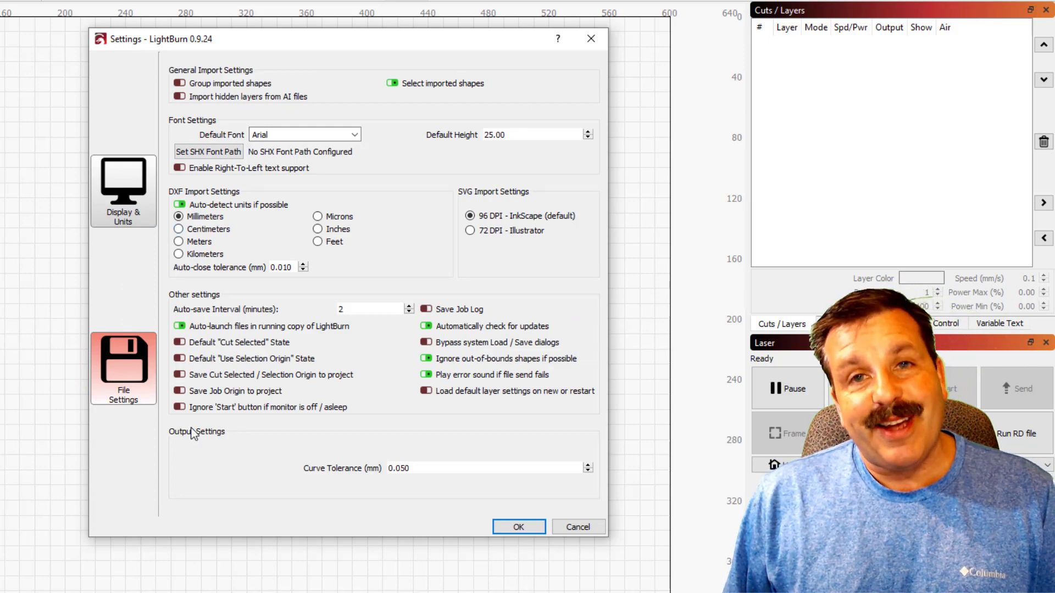
click(517, 526)
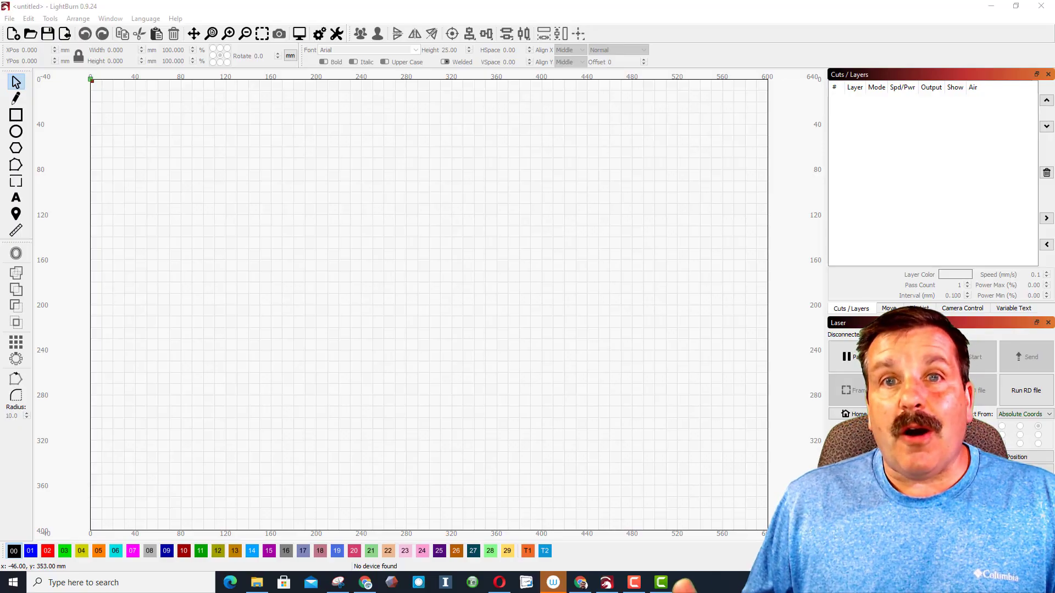